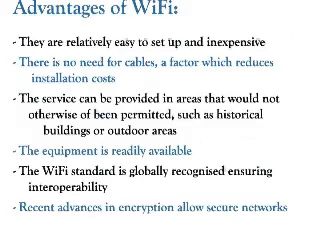
{"action": "key", "text": "Right"}
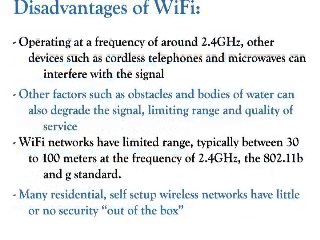